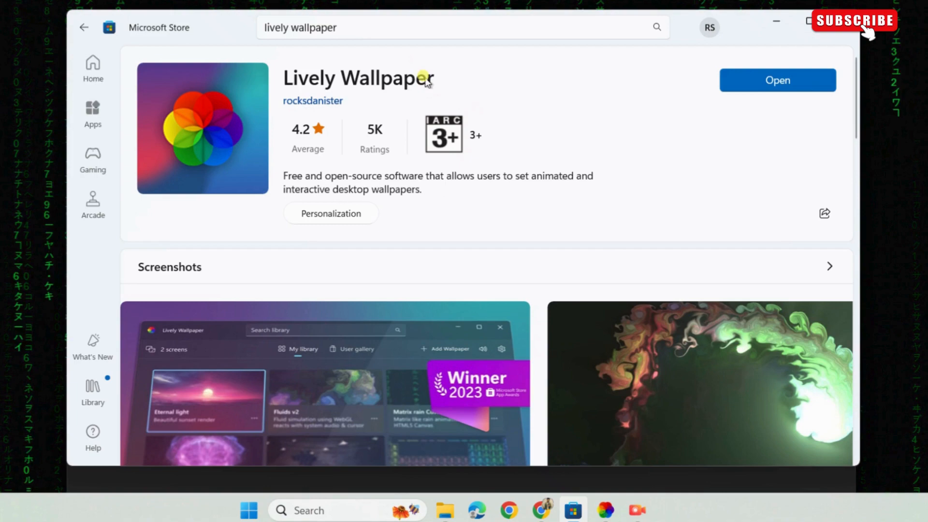
Step: Launch Lively Wallpaper from its Microsoft Store page
left_click(777, 79)
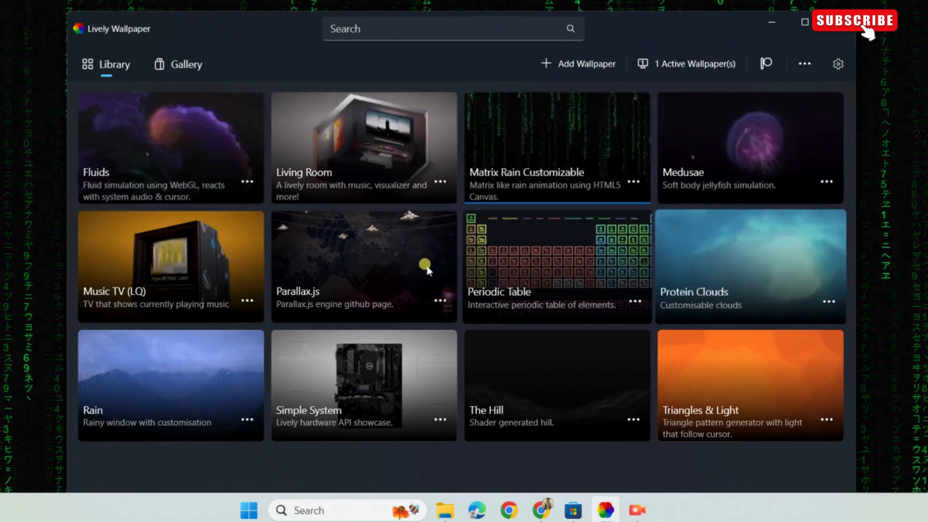
mouse_move(728, 168)
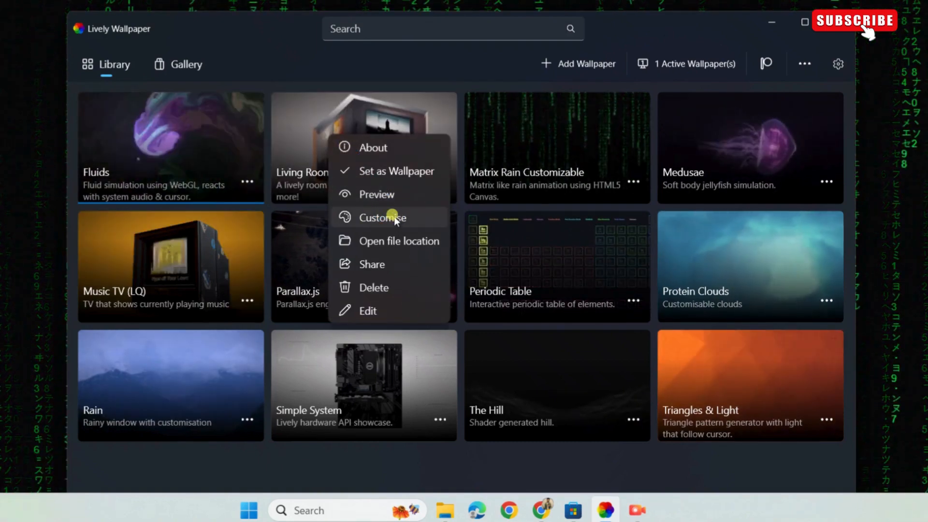
Step: Open the customisation settings for the Living Room wallpaper
left_click(382, 217)
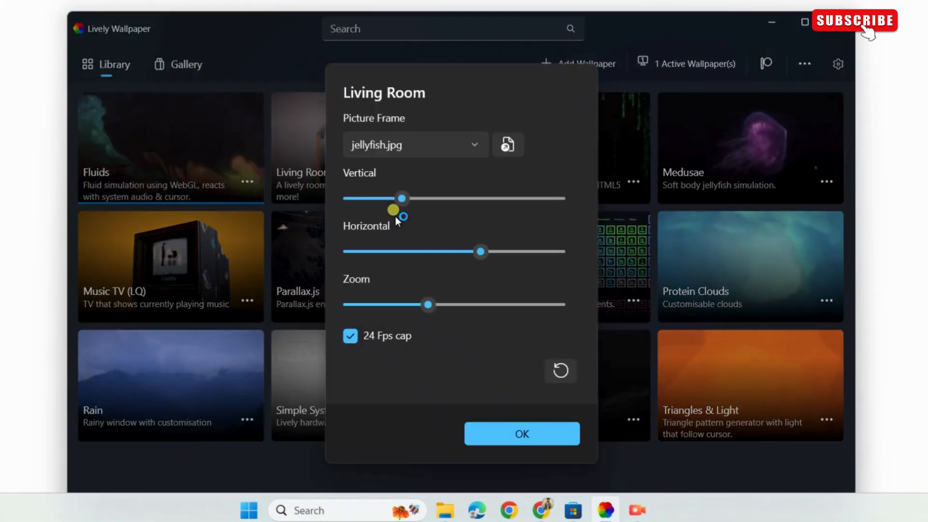
Step: Set the Living Room picture frame's vertical position to -30 and confirm with OK
left_click_drag(403, 198, 403, 198)
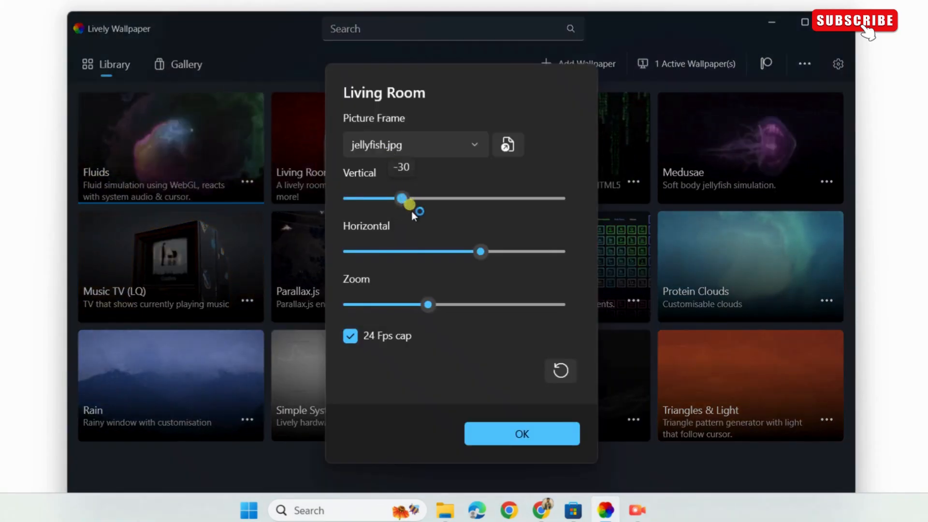
left_click_drag(409, 209, 474, 201)
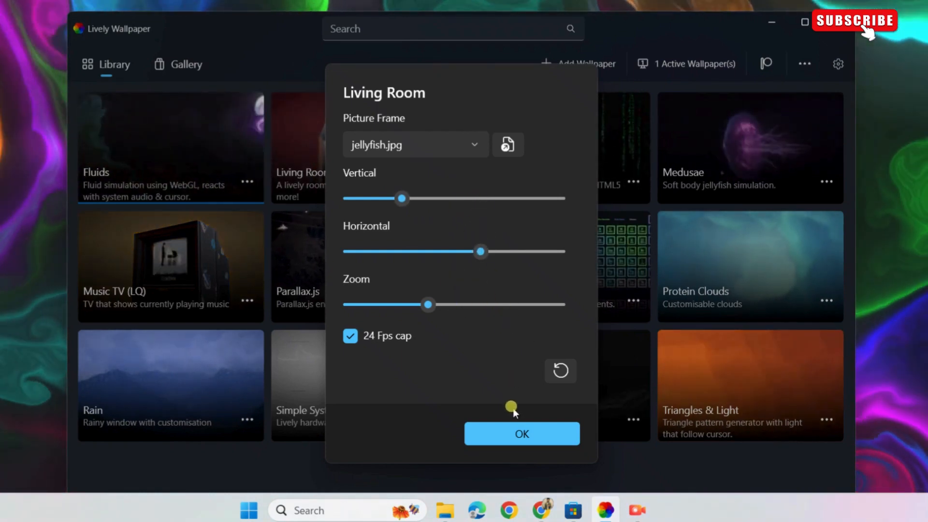
left_click(521, 434)
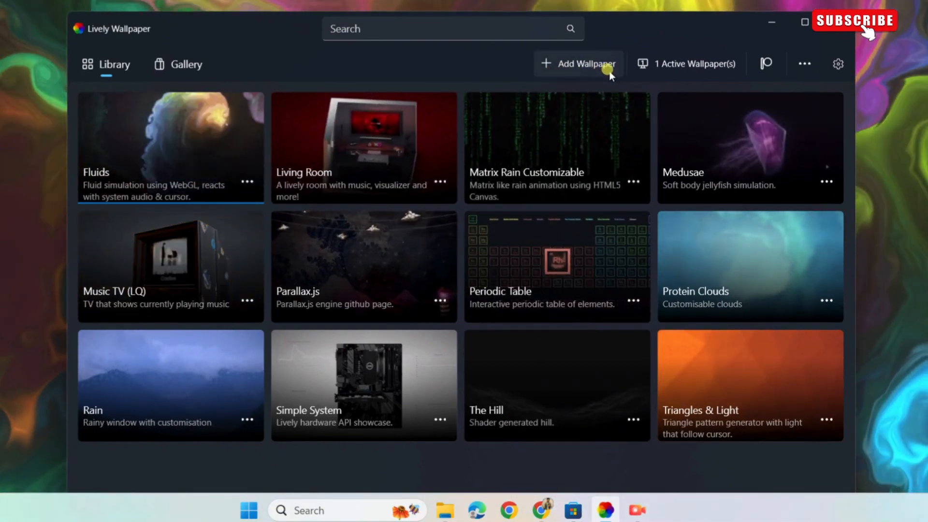
Step: Open the Add Wallpaper dialog from the top toolbar
left_click(586, 63)
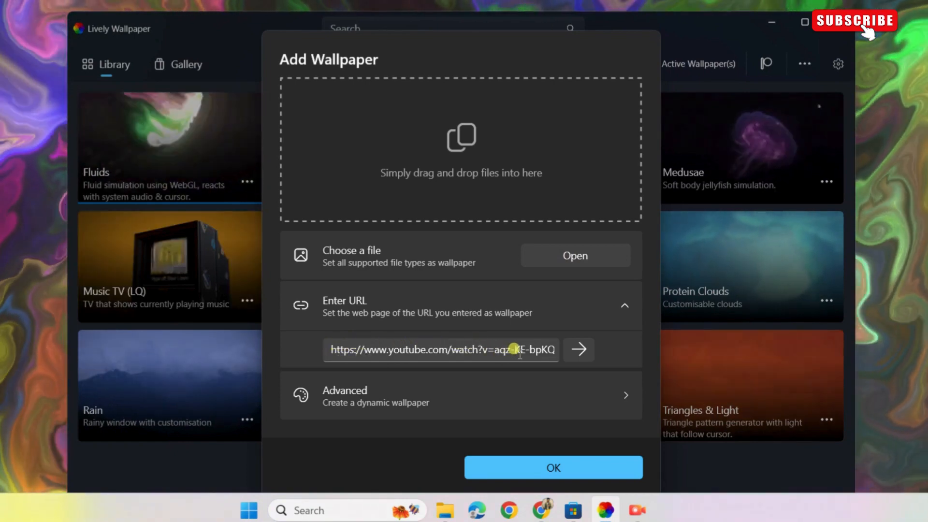
Step: Submit the pasted YouTube link as a wallpaper and close the dialog
left_click(553, 467)
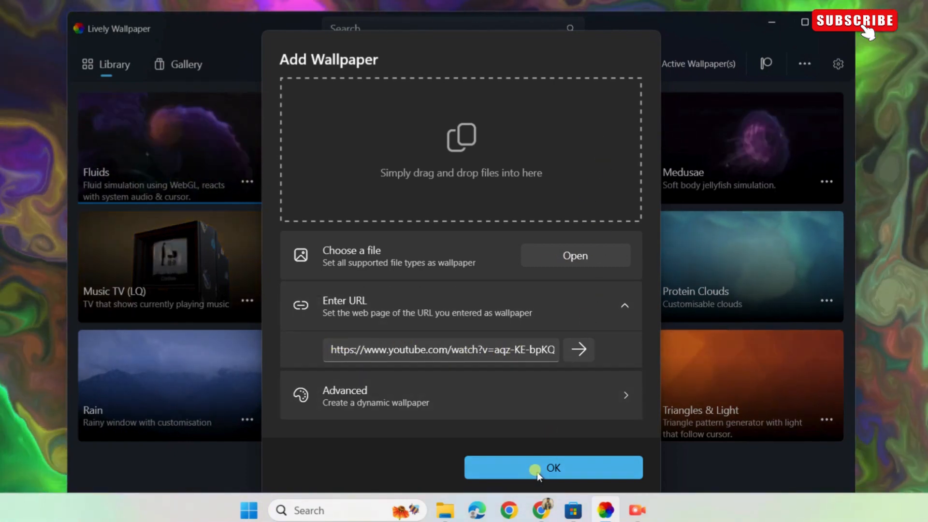
mouse_move(216, 461)
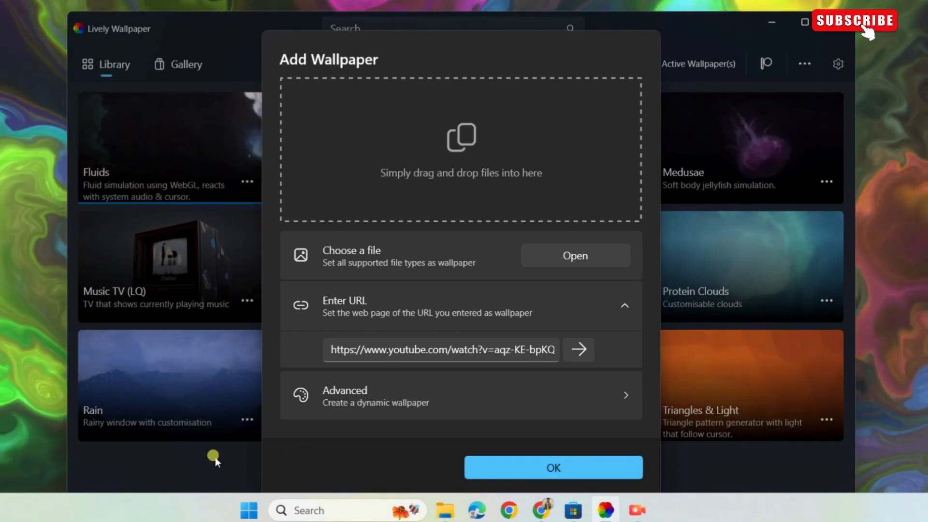
left_click(552, 468)
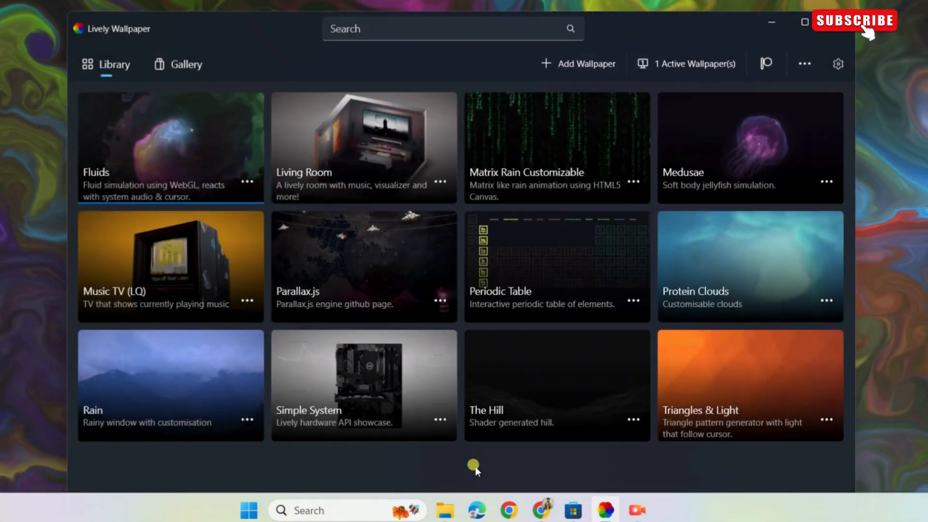